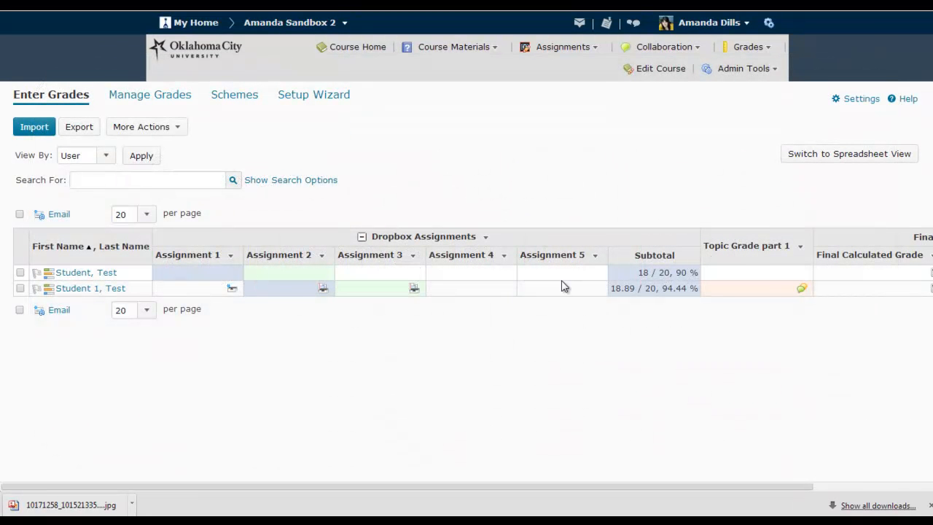
{"action": "mouse_move", "coordinate": [589, 262]}
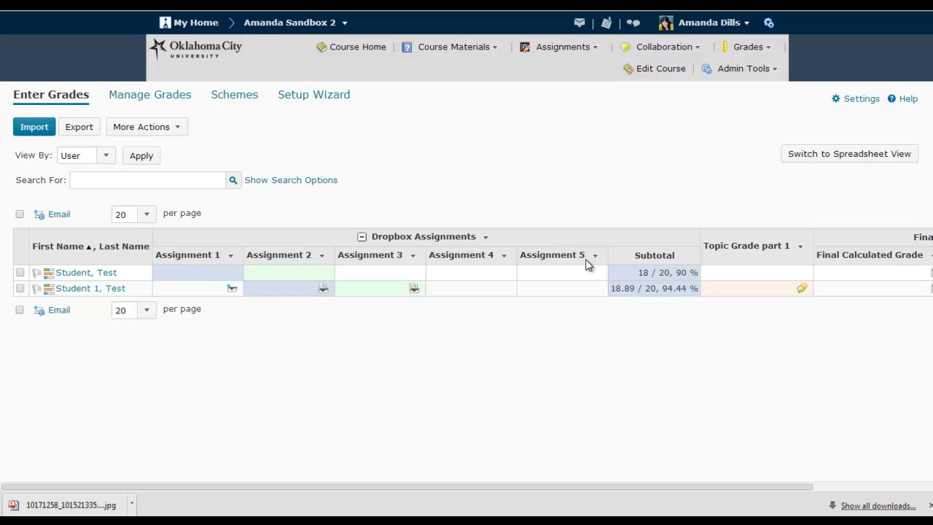
{"action": "mouse_move", "coordinate": [598, 324]}
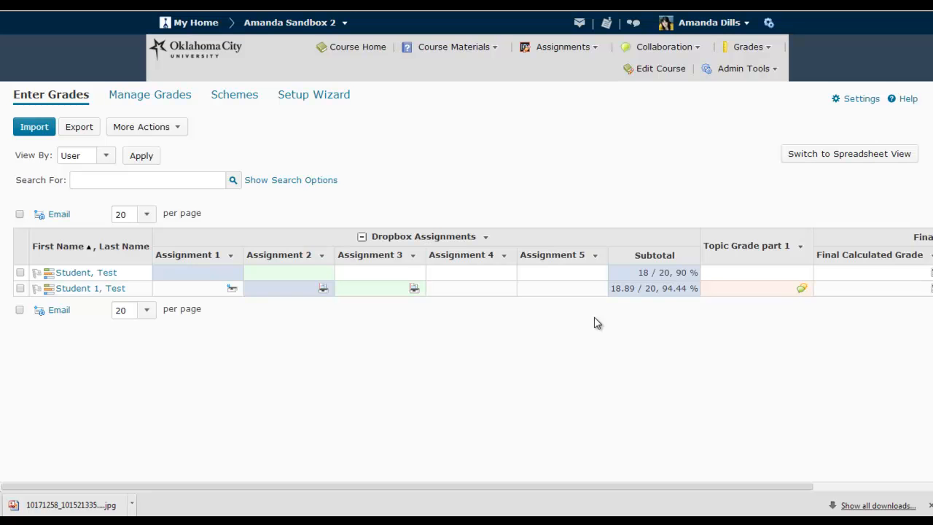
{"action": "mouse_move", "coordinate": [589, 306]}
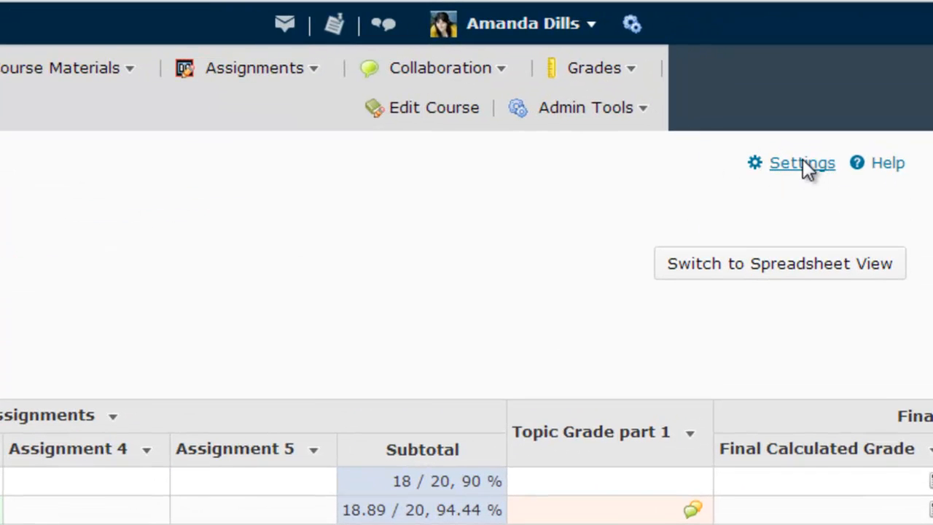
In personal display settings, show Points grade and make Enter Grades the default grades area.
{"action": "left_click", "coordinate": [802, 163]}
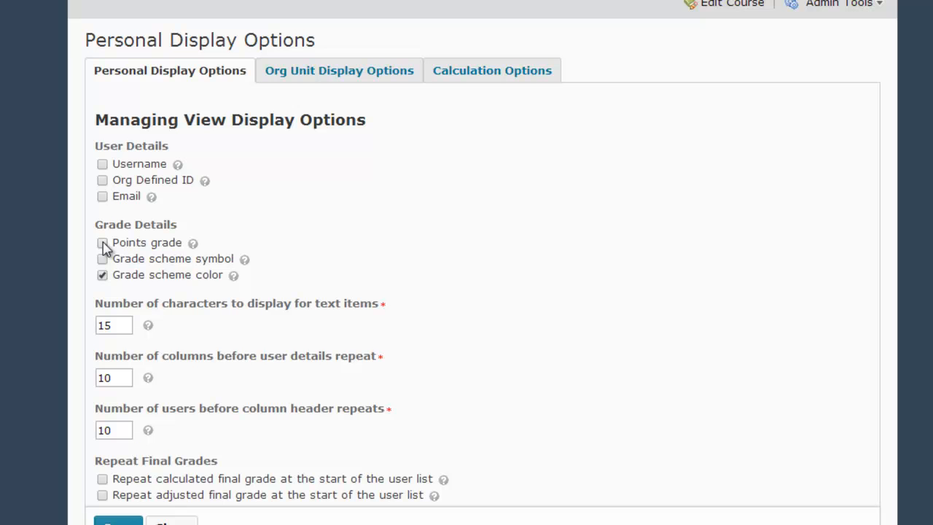
{"action": "left_click", "coordinate": [102, 242]}
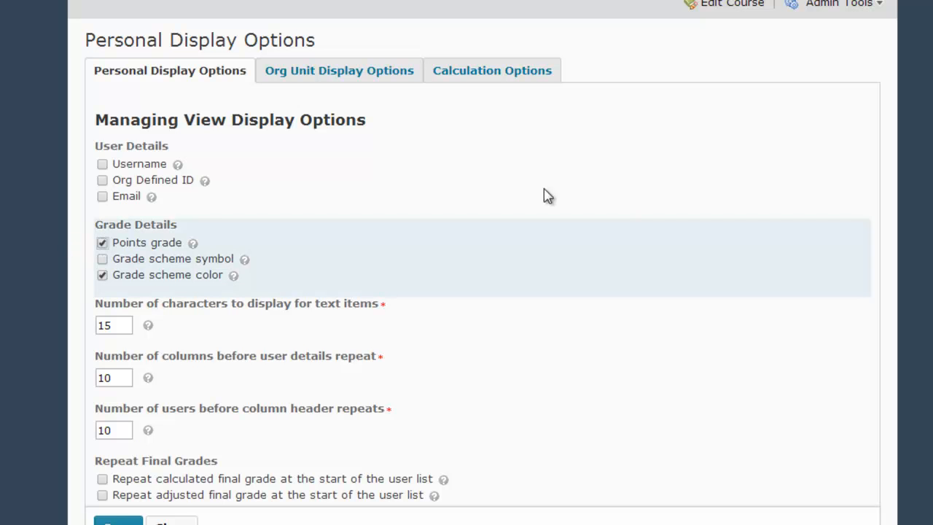
{"action": "mouse_move", "coordinate": [636, 197]}
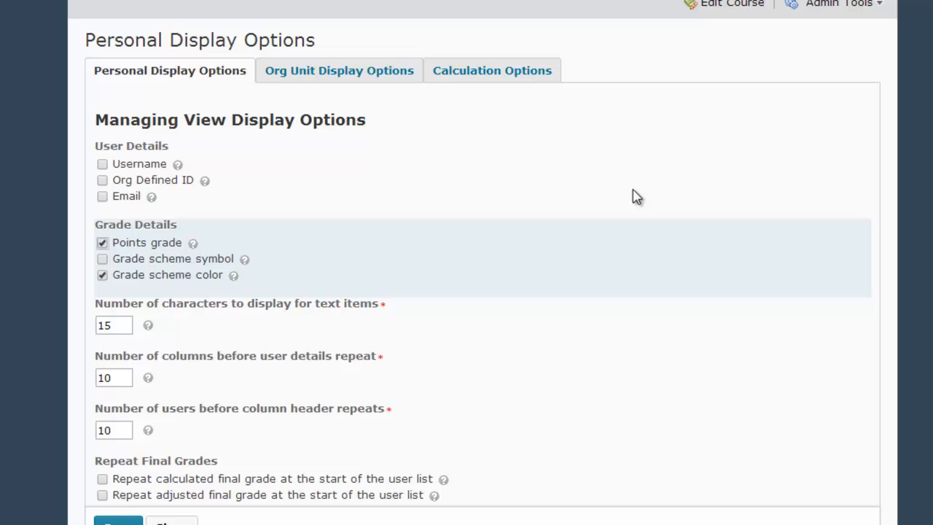
{"action": "scroll", "scroll_direction": "down", "scroll_amount": 3}
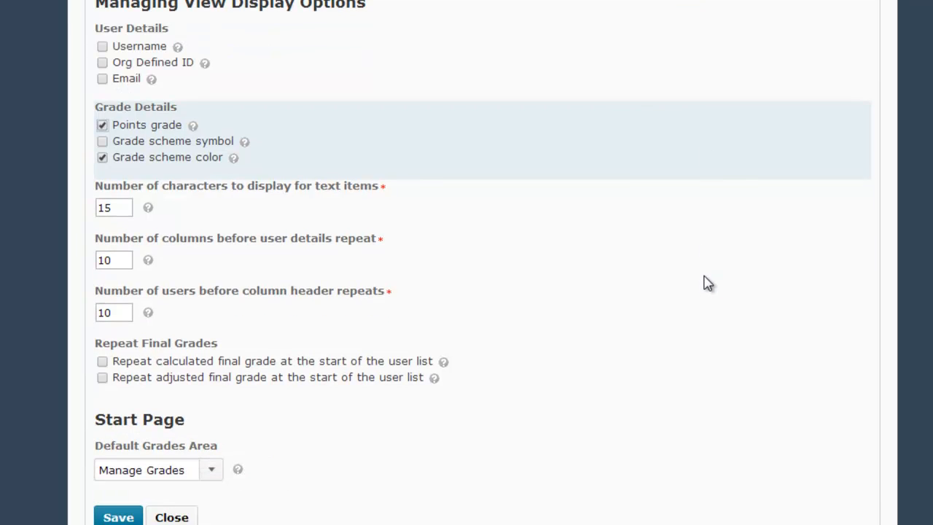
{"action": "mouse_move", "coordinate": [96, 455]}
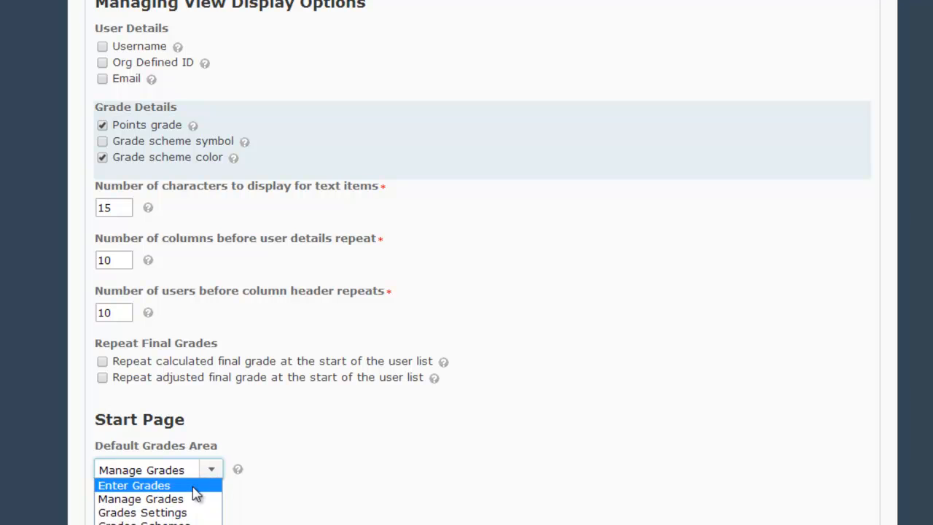
{"action": "left_click", "coordinate": [135, 484]}
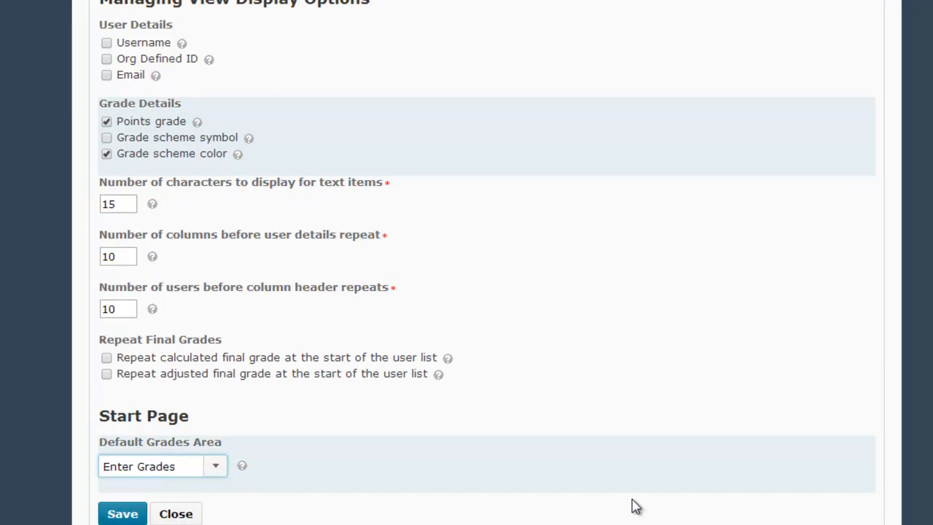
Save the display settings and close them to return to the grade items list.
{"action": "scroll", "scroll_direction": "down", "scroll_amount": 3}
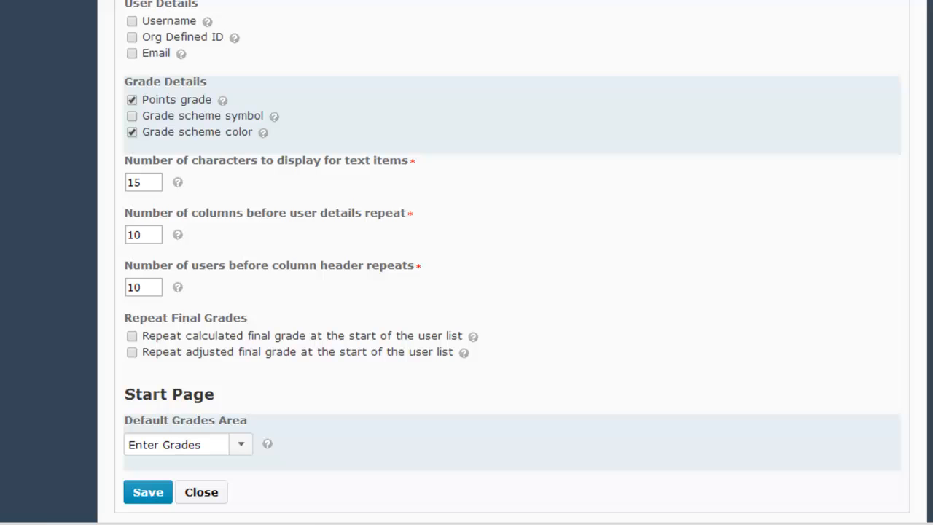
{"action": "left_click", "coordinate": [149, 491]}
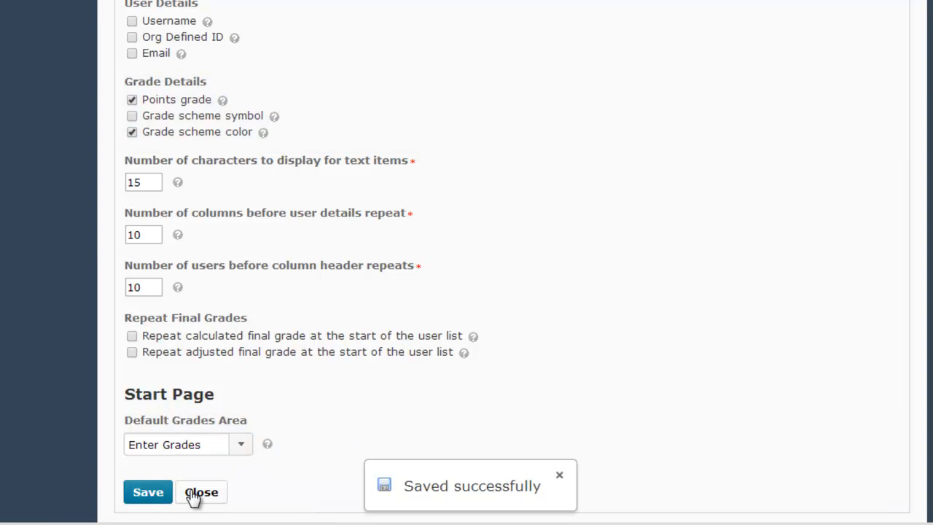
{"action": "left_click", "coordinate": [201, 493]}
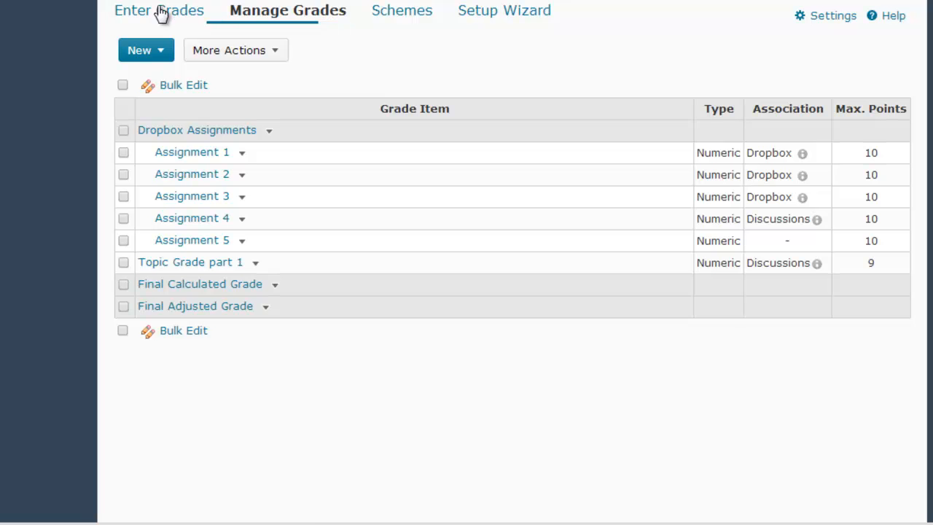
Return to Enter Grades, now showing point scores like 10 / 10 and 8.89 / 10.
{"action": "left_click", "coordinate": [159, 10]}
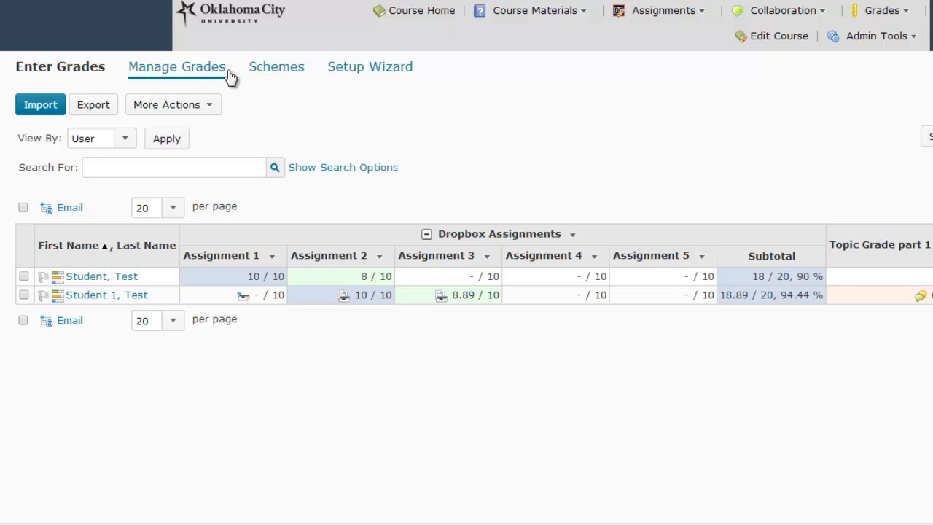
{"action": "left_click", "coordinate": [59, 68]}
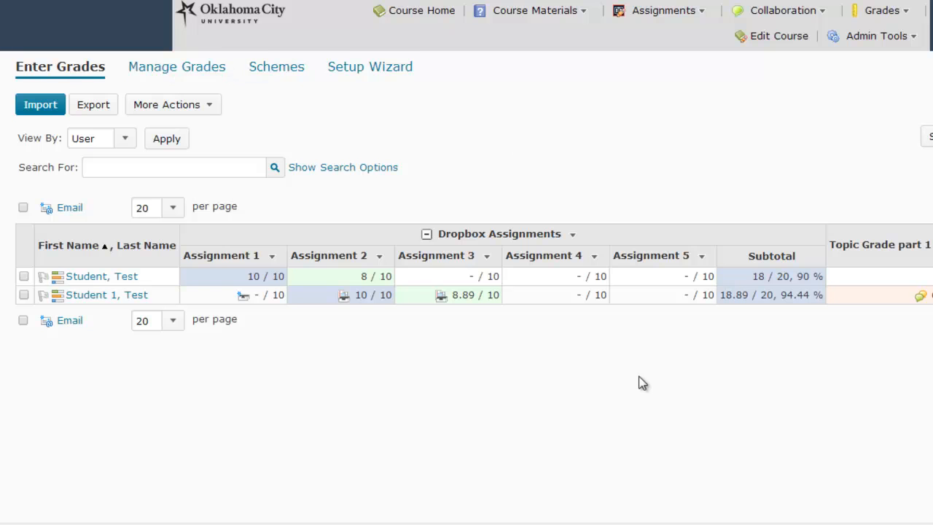
{"action": "mouse_move", "coordinate": [639, 393]}
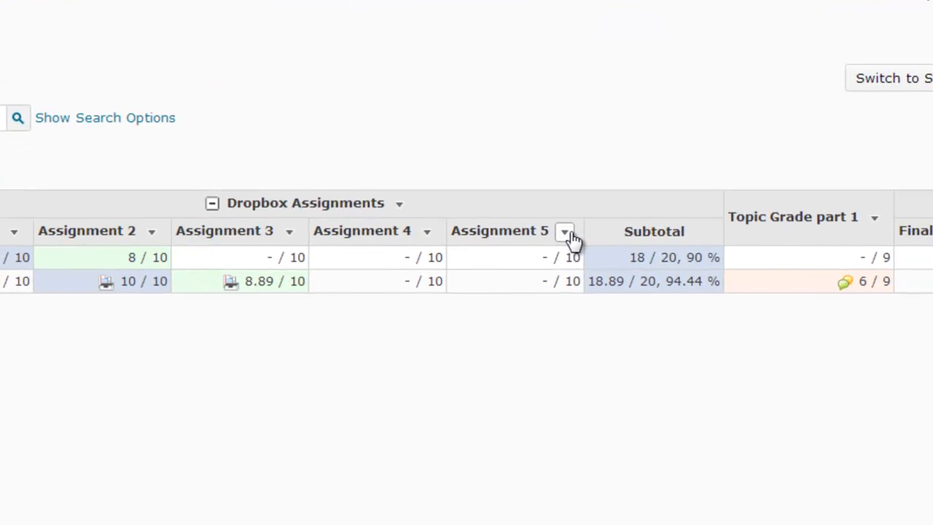
Edit the Assignment 5 grade item and reach its Grading section.
{"action": "left_click", "coordinate": [564, 230]}
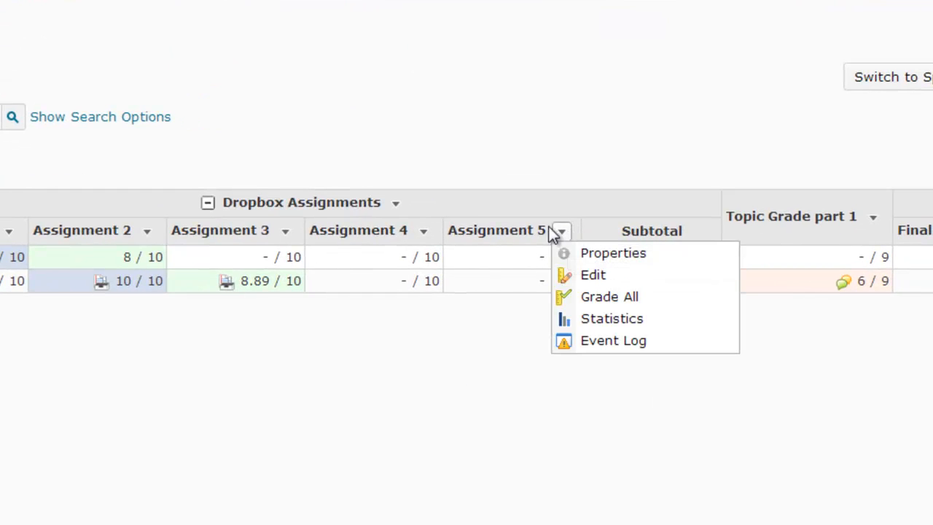
{"action": "mouse_move", "coordinate": [591, 274]}
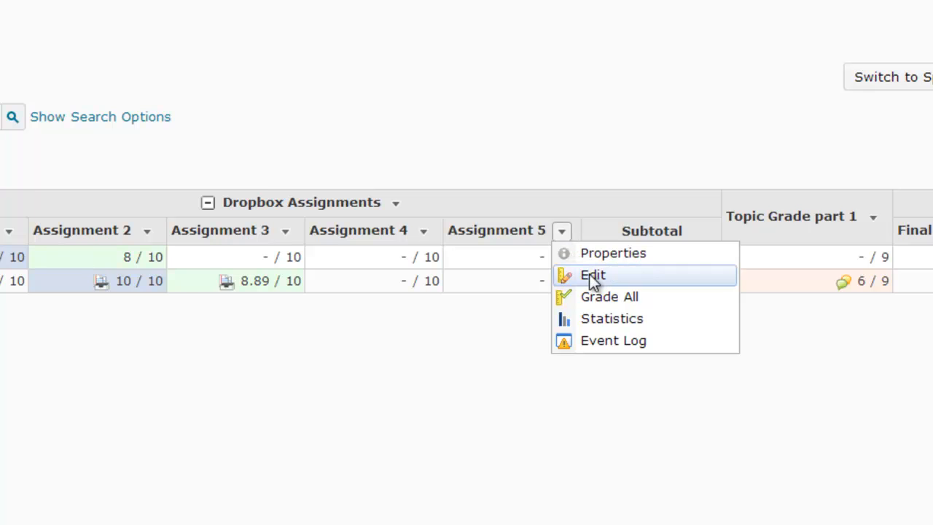
{"action": "left_click", "coordinate": [592, 274]}
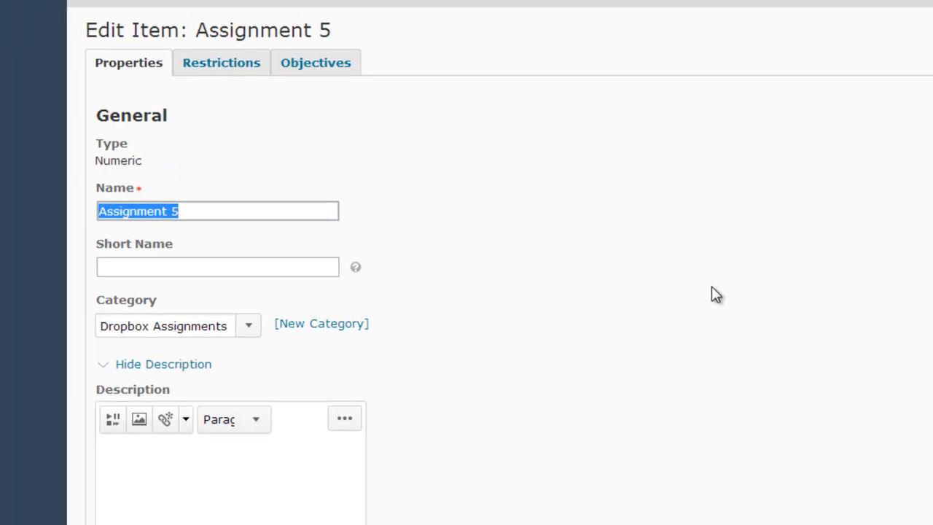
{"action": "scroll", "scroll_direction": "down", "scroll_amount": 3}
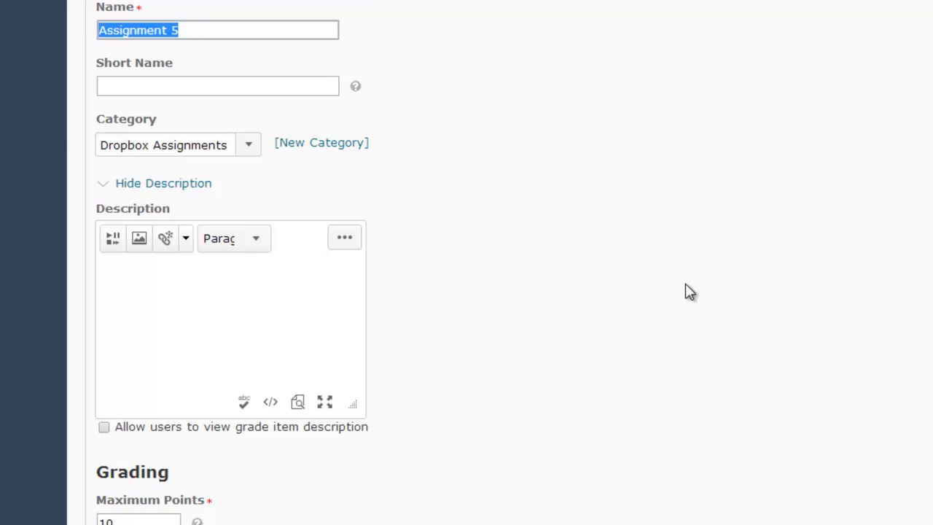
{"action": "scroll", "scroll_direction": "down", "scroll_amount": 3}
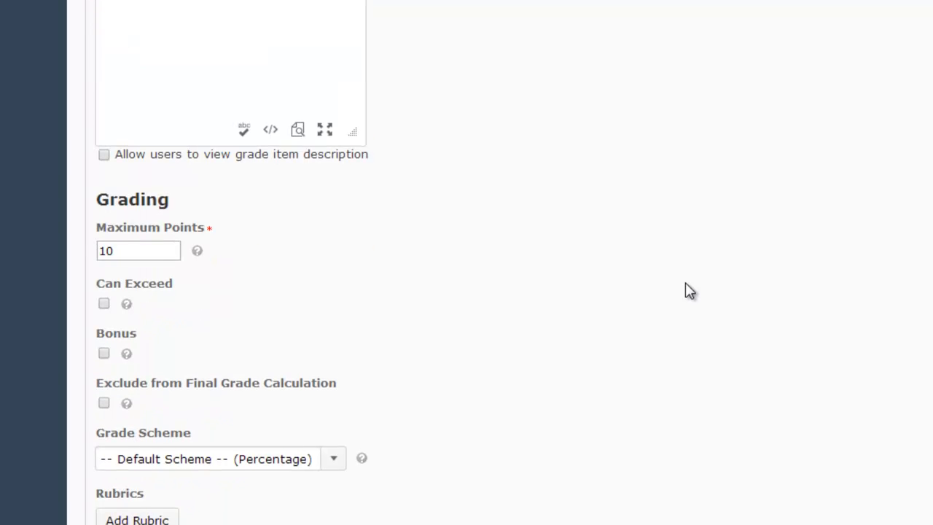
{"action": "scroll", "scroll_direction": "down", "scroll_amount": 3}
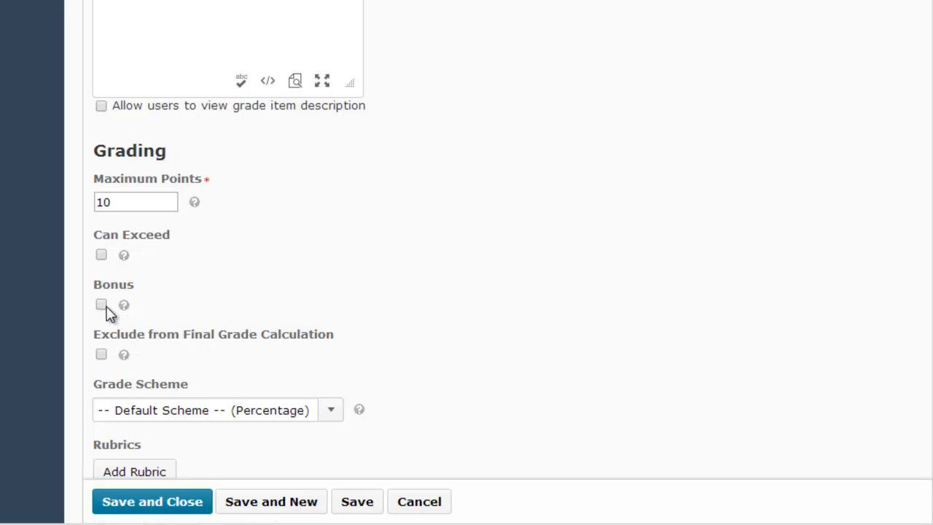
Mark Assignment 5 as Bonus with Can Exceed, keeping Maximum Points at 10.
{"action": "left_click", "coordinate": [101, 305]}
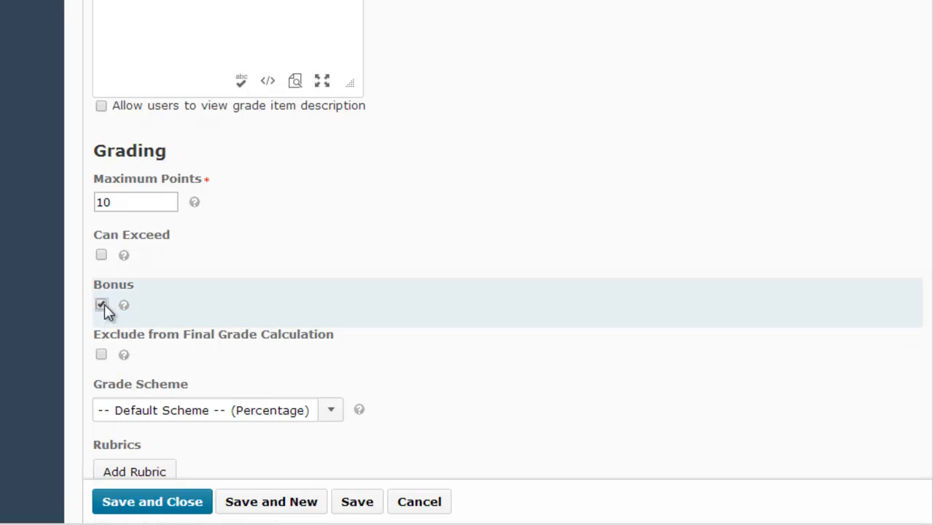
{"action": "left_click", "coordinate": [102, 305]}
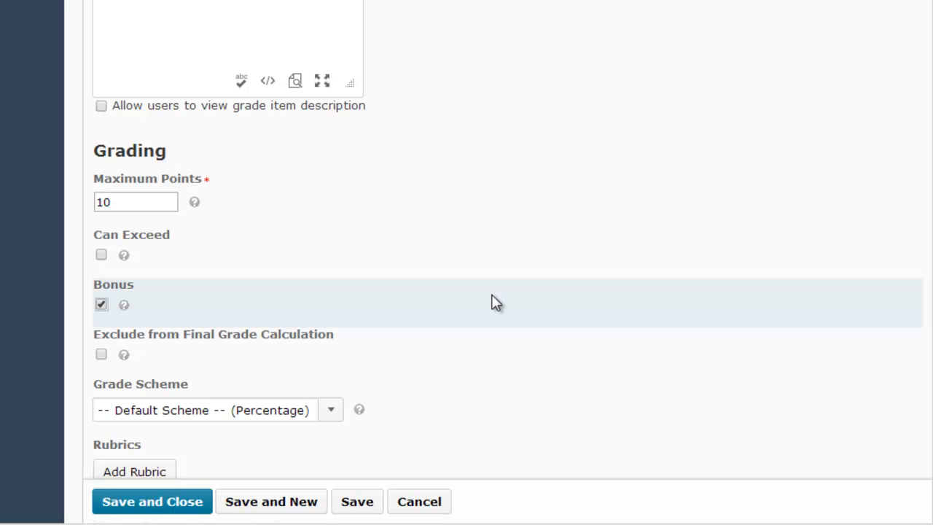
{"action": "mouse_move", "coordinate": [125, 257]}
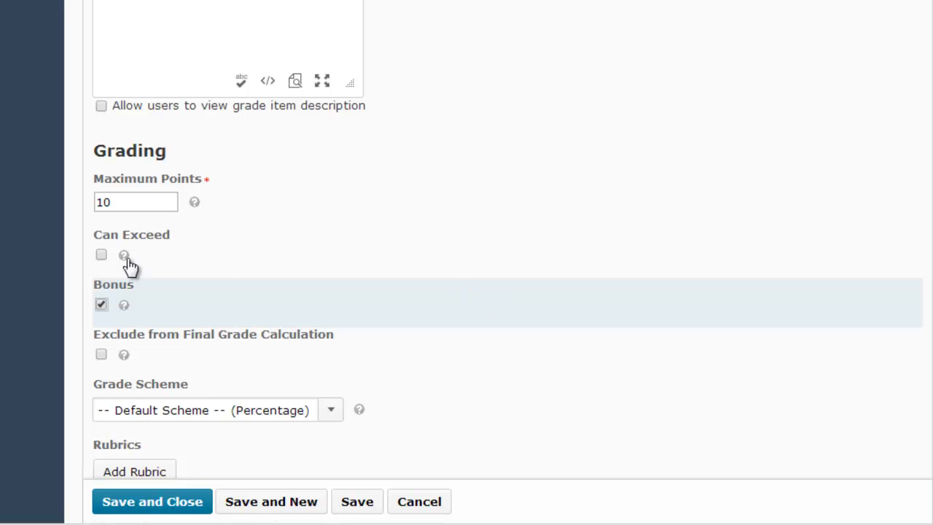
{"action": "mouse_move", "coordinate": [271, 260]}
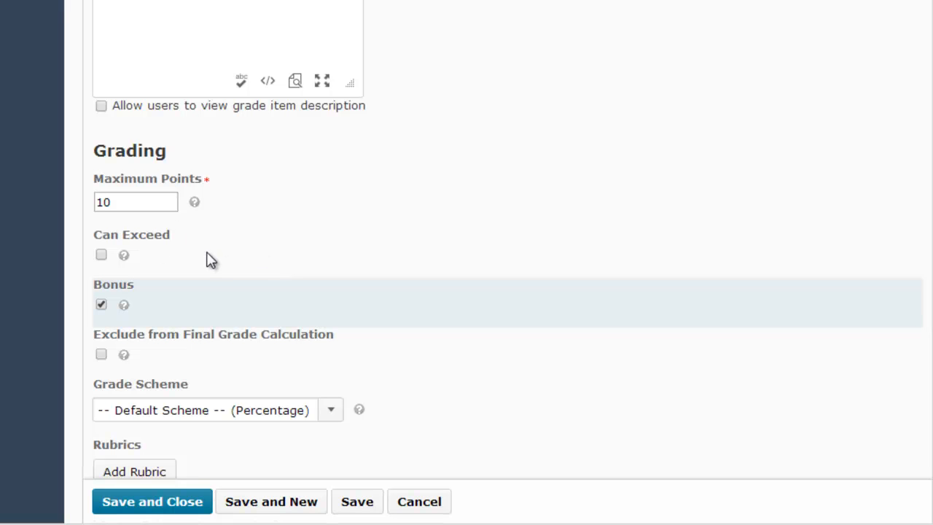
{"action": "left_click", "coordinate": [102, 253]}
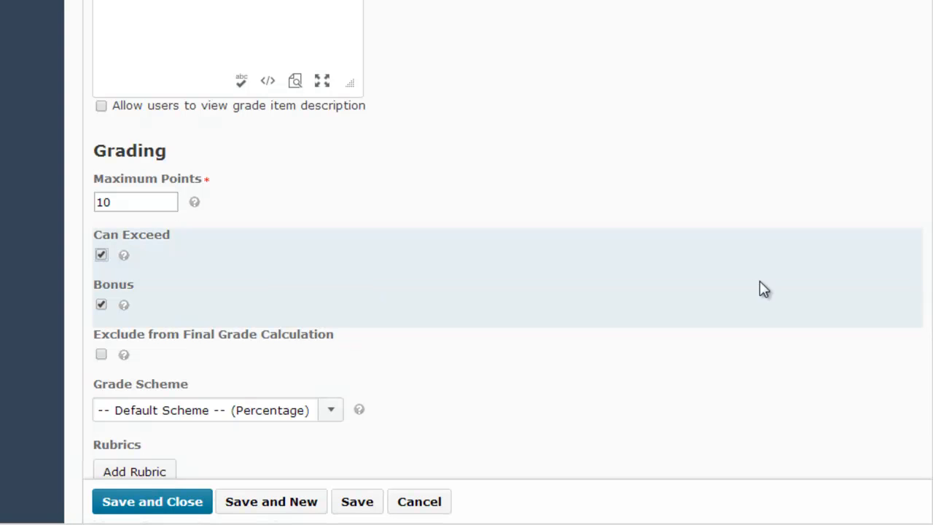
{"action": "scroll", "scroll_direction": "down", "scroll_amount": 3}
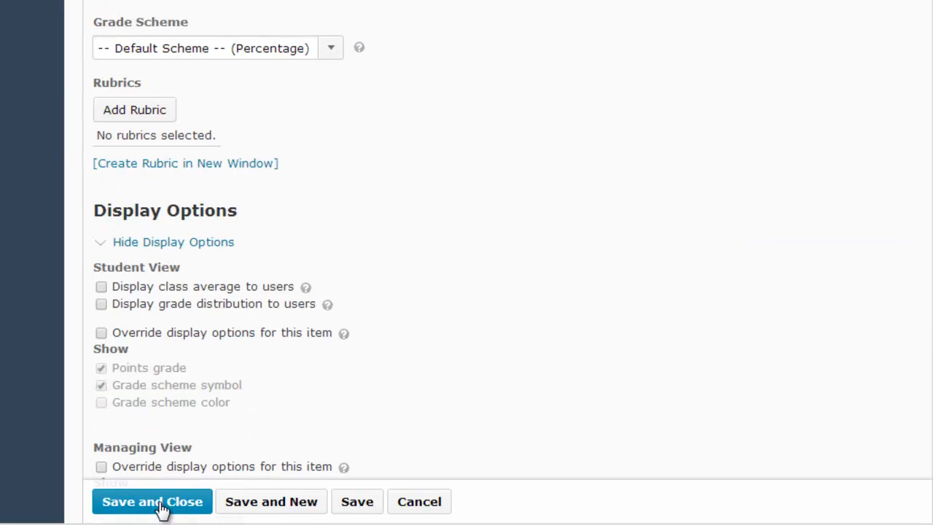
Save and close so Enter Grades shows the column as Assignment 5 (Bonus).
{"action": "left_click", "coordinate": [152, 502]}
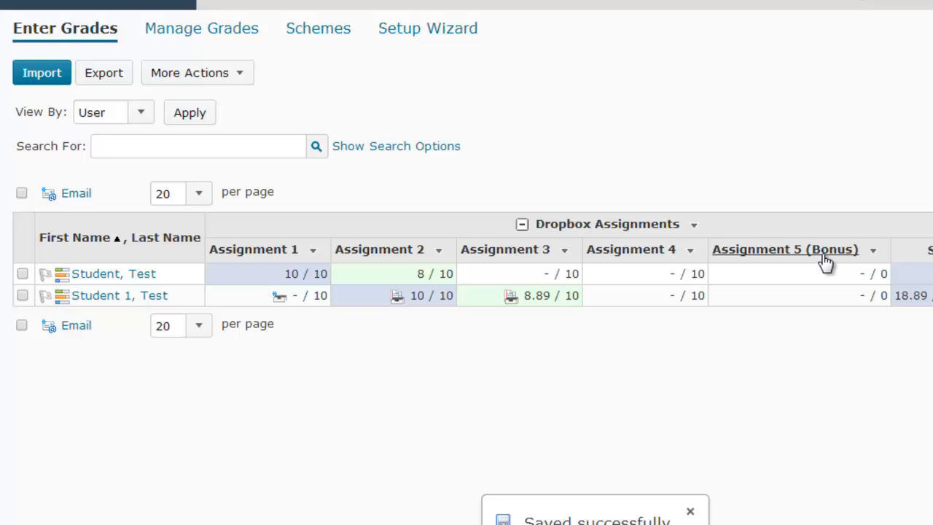
{"action": "mouse_move", "coordinate": [824, 255]}
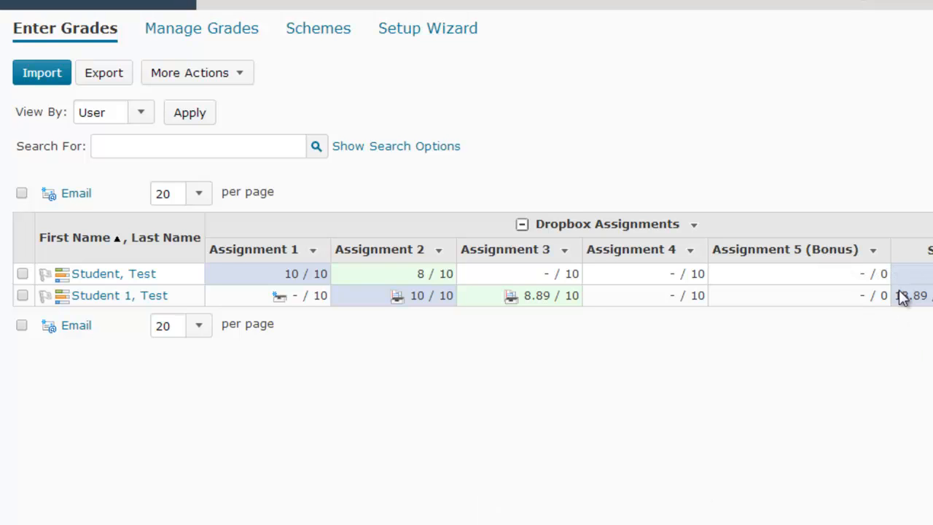
{"action": "mouse_move", "coordinate": [892, 284]}
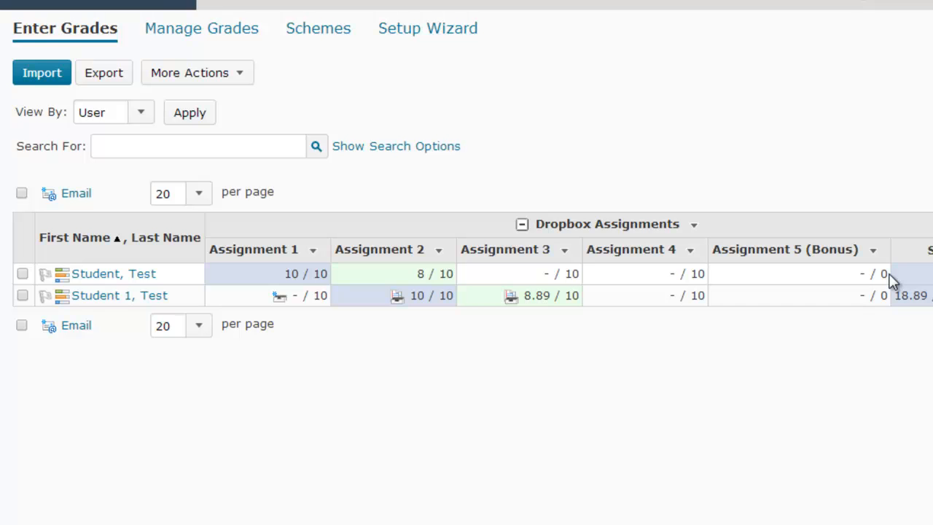